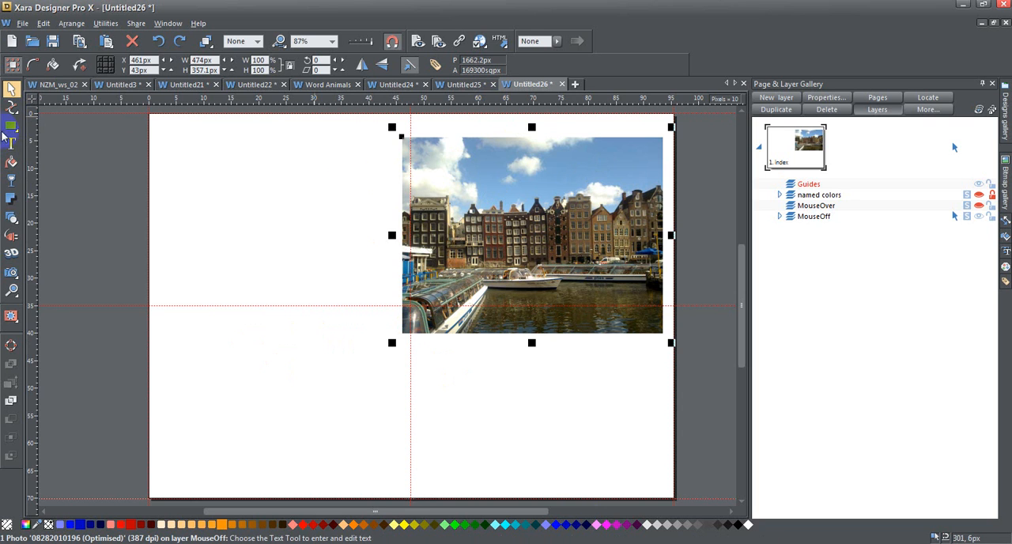
Step: Draw a black rectangle with the QuickShape tool and give it rounded corners
click(11, 127)
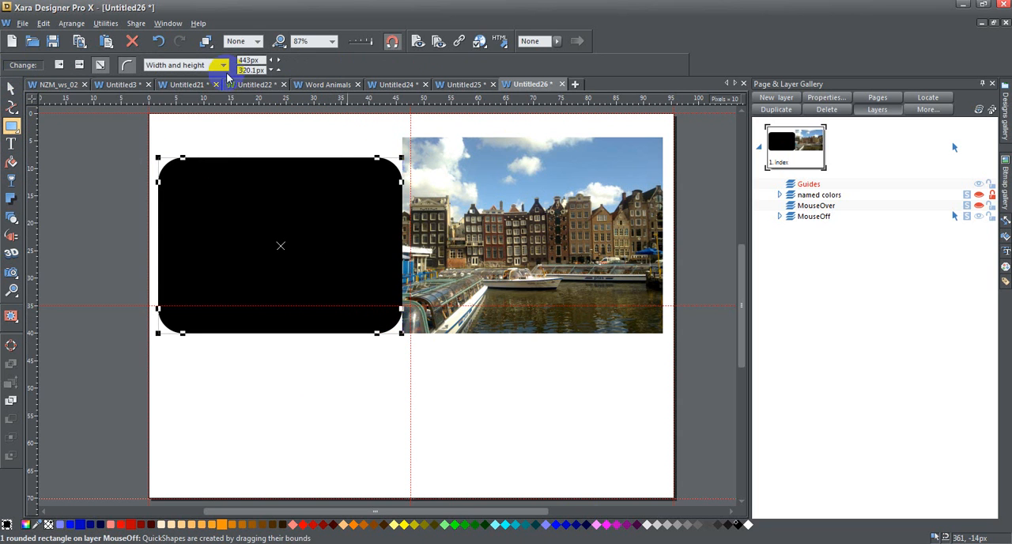
click(126, 65)
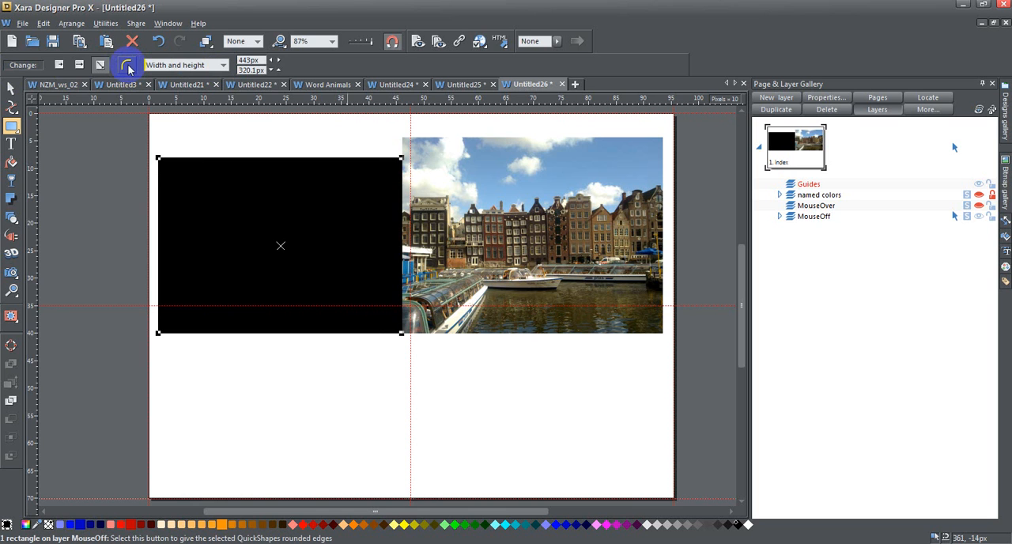
click(13, 87)
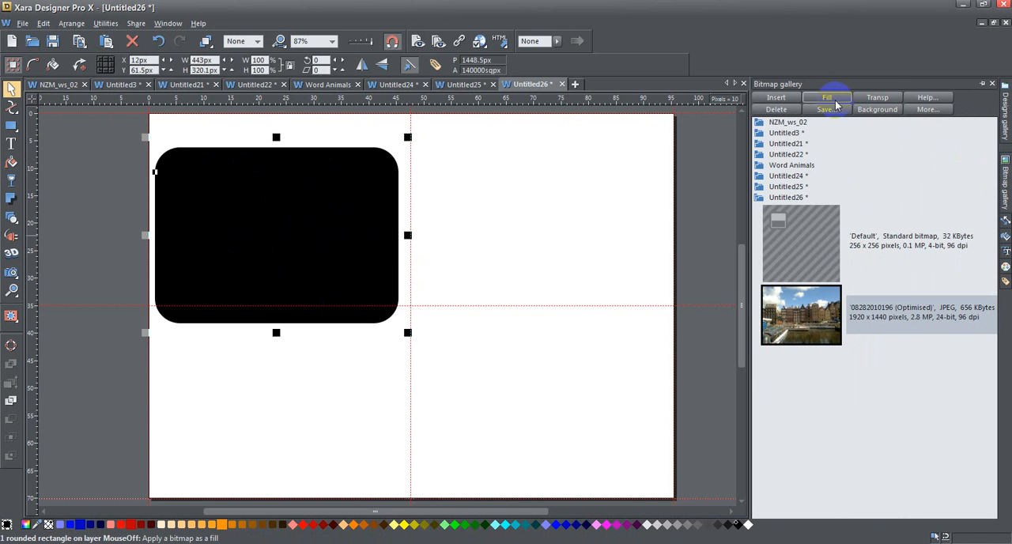
Step: Apply the canal photo as the rectangle's bitmap fill and return to the Selector tool
click(827, 98)
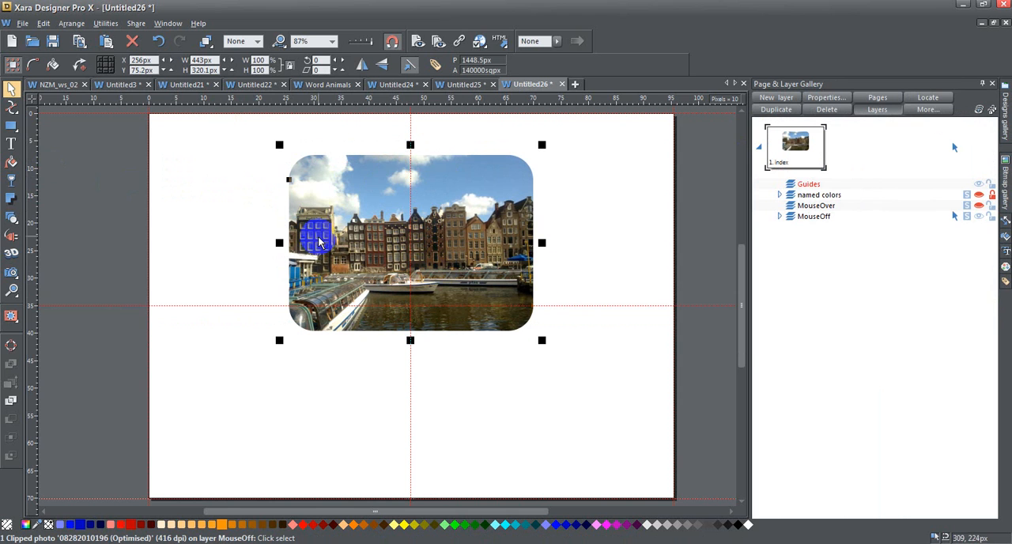
click(12, 165)
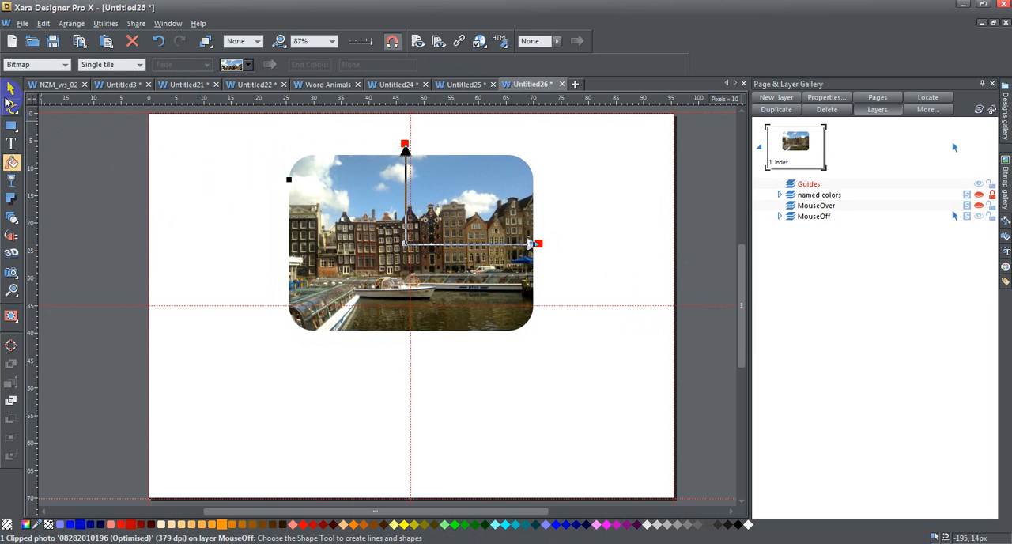
click(13, 92)
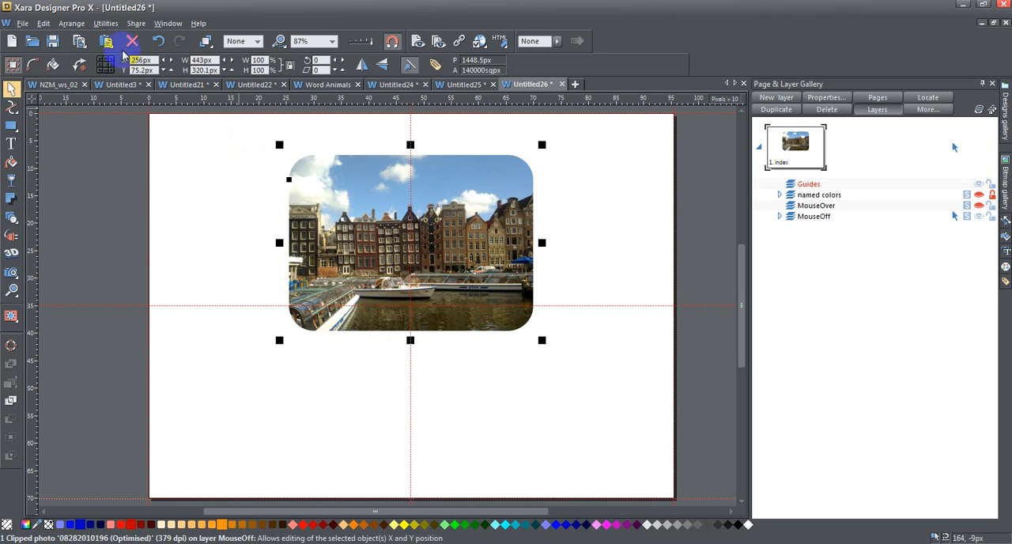
Step: Choose File > Export PNG to bring up the Export file dialog
click(22, 23)
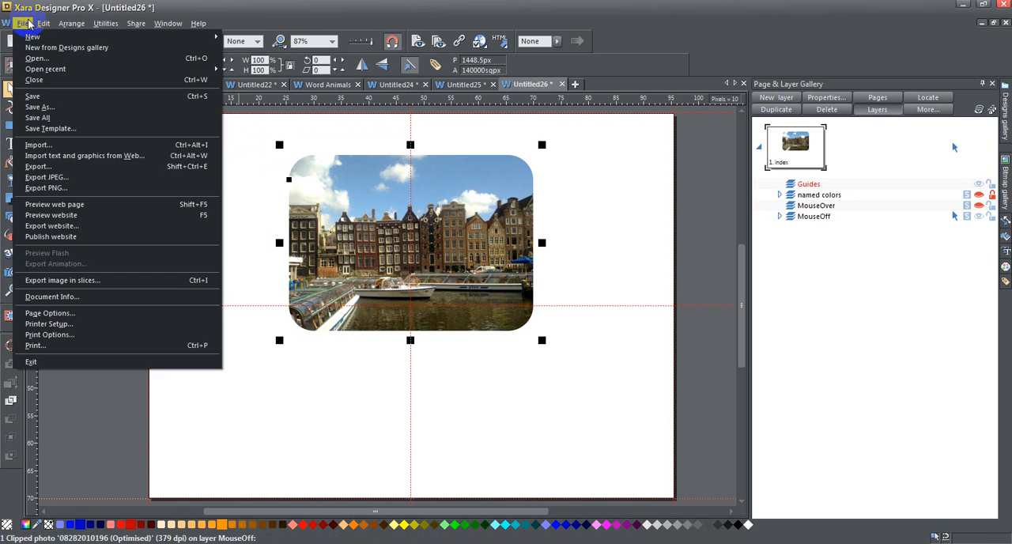
mouse_move(46, 186)
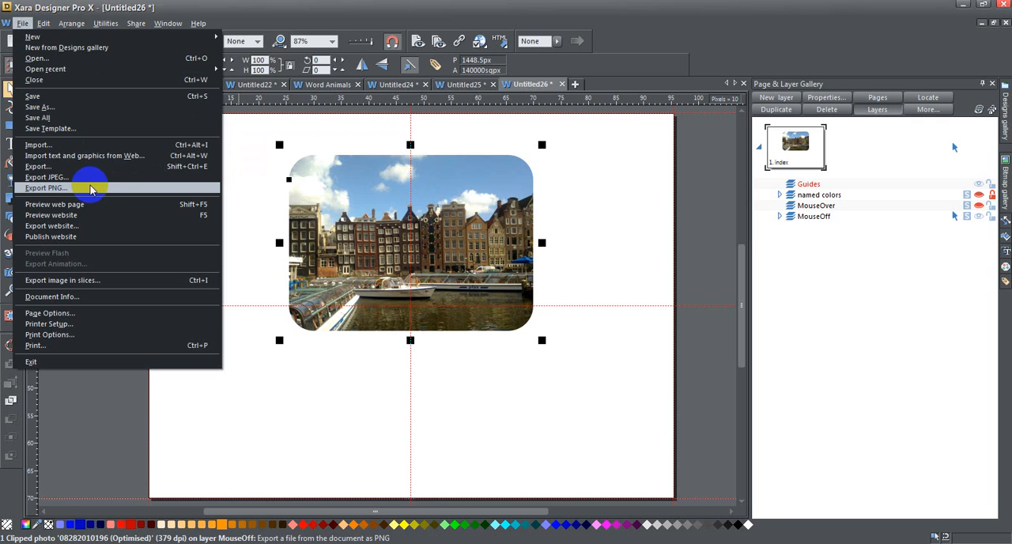
click(45, 188)
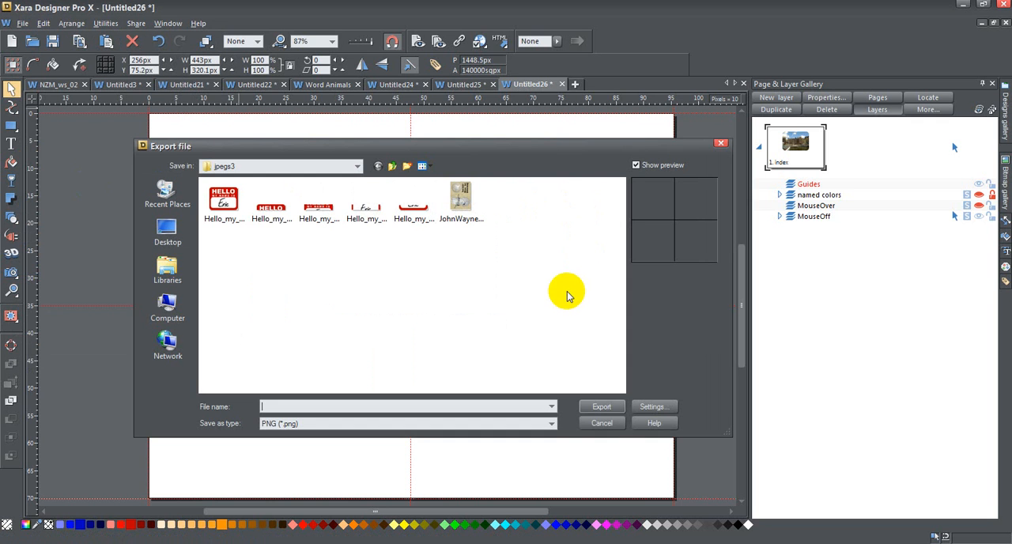